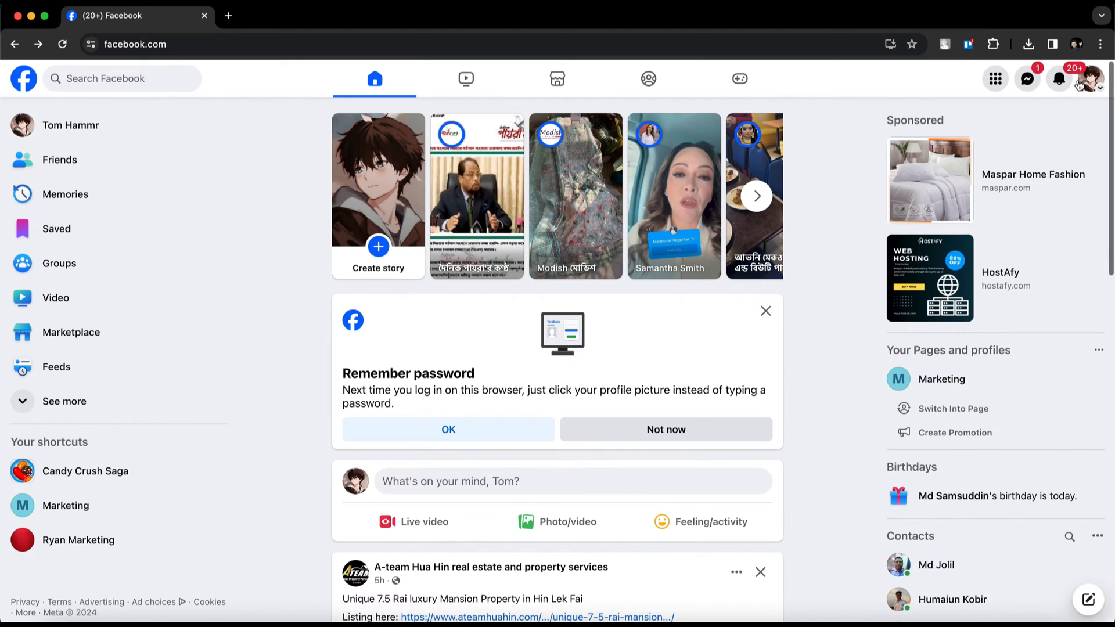
# Step: Open Settings from the profile menu's Settings & privacy options
pyautogui.click(1096, 79)
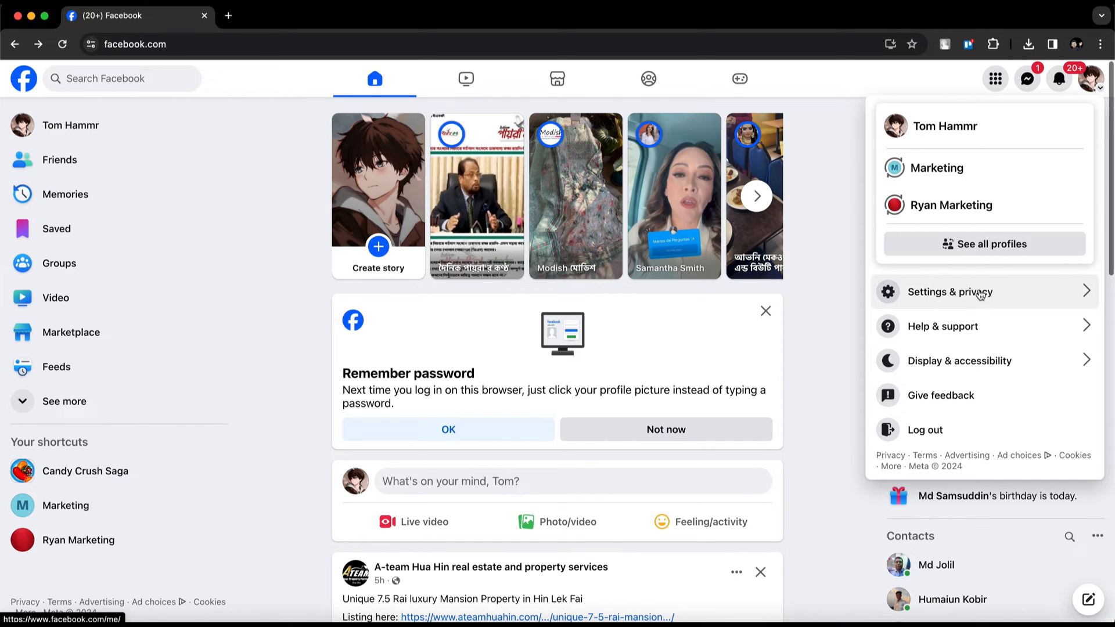
pyautogui.click(950, 291)
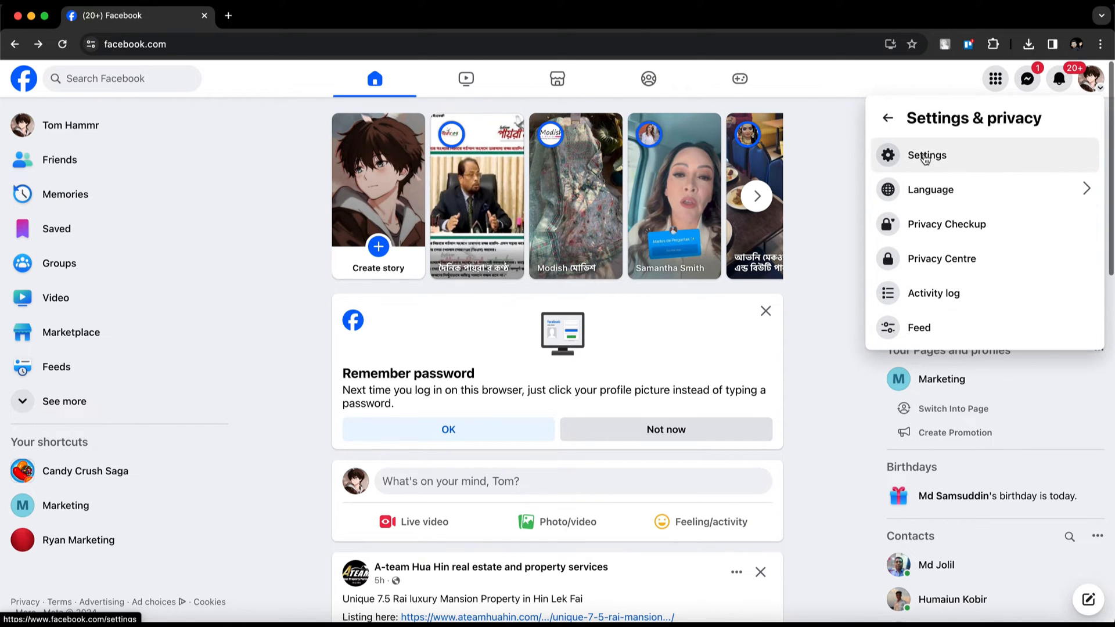
pyautogui.click(926, 155)
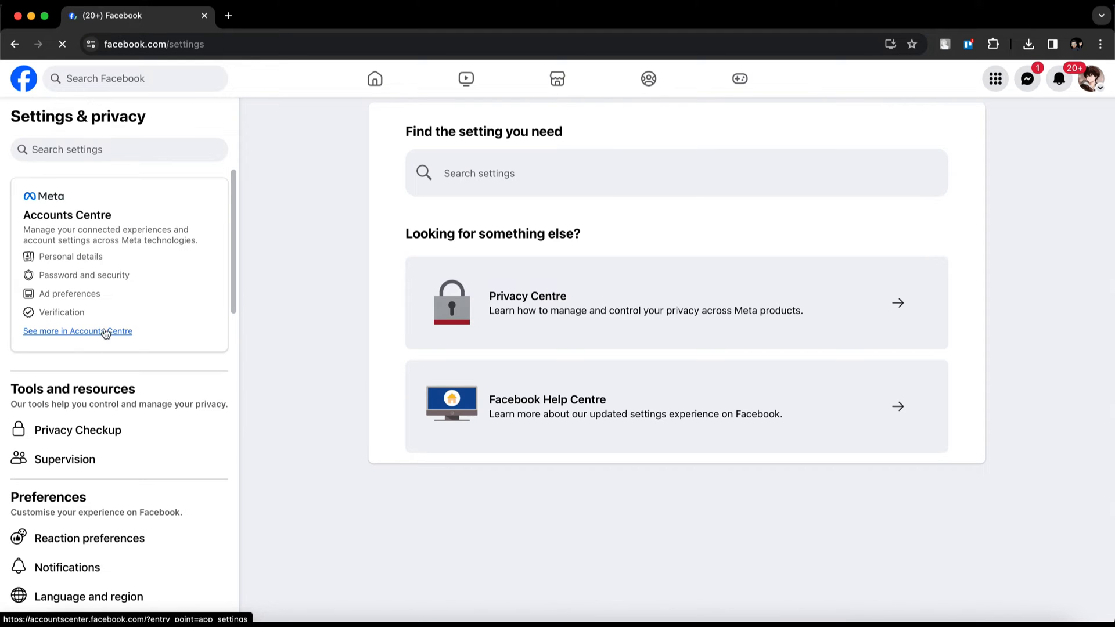
# Step: Go to Accounts Centre's Ad preferences and open the Ad settings list
pyautogui.click(78, 331)
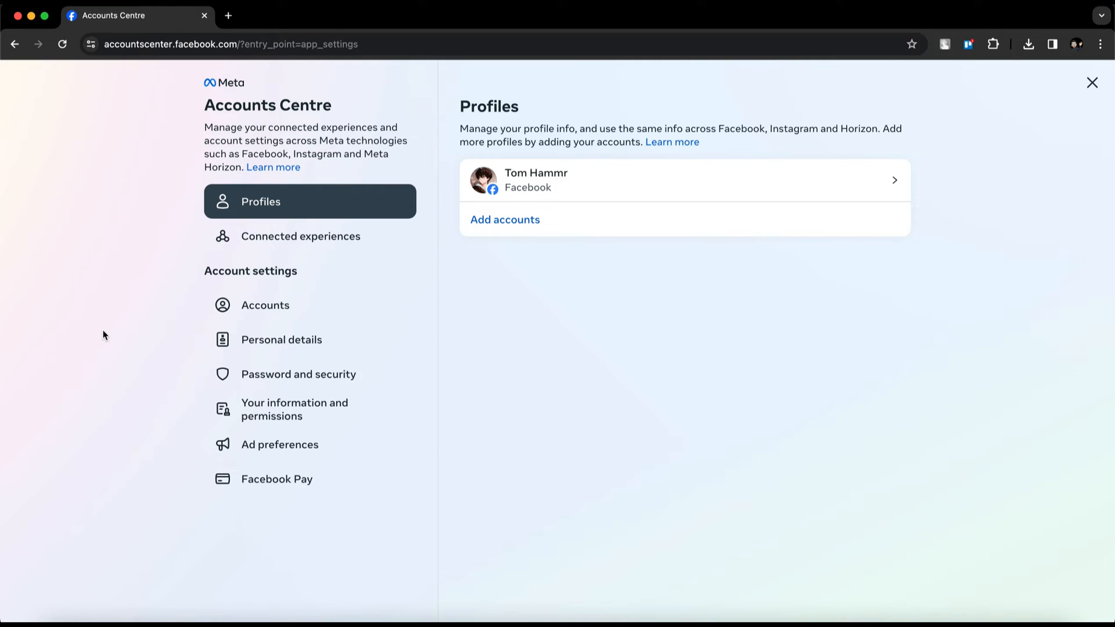
pyautogui.click(280, 444)
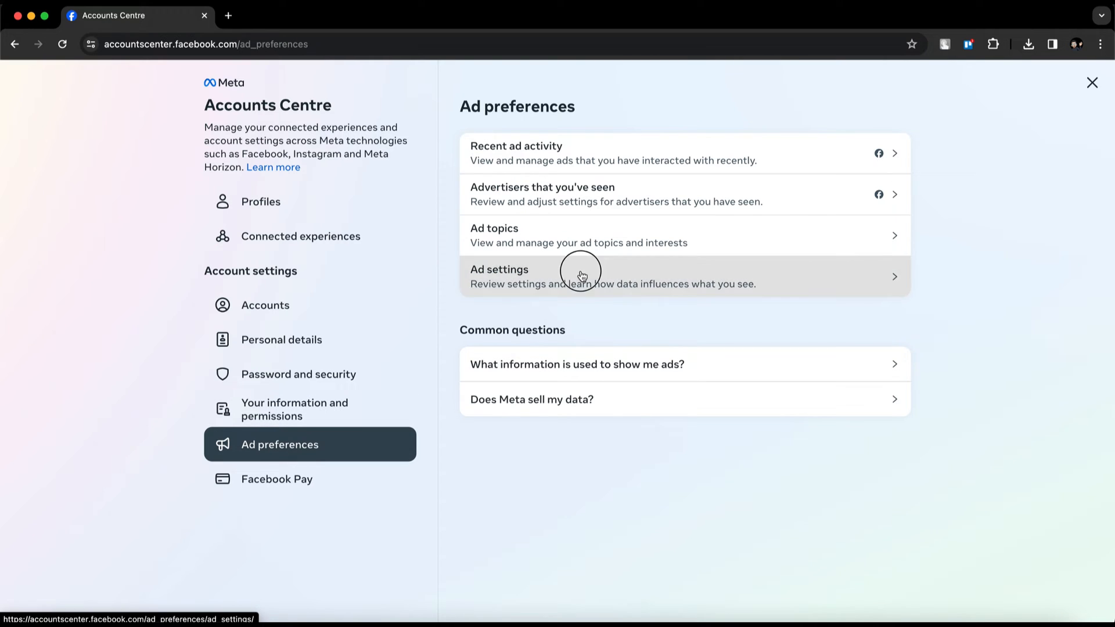
pyautogui.click(580, 276)
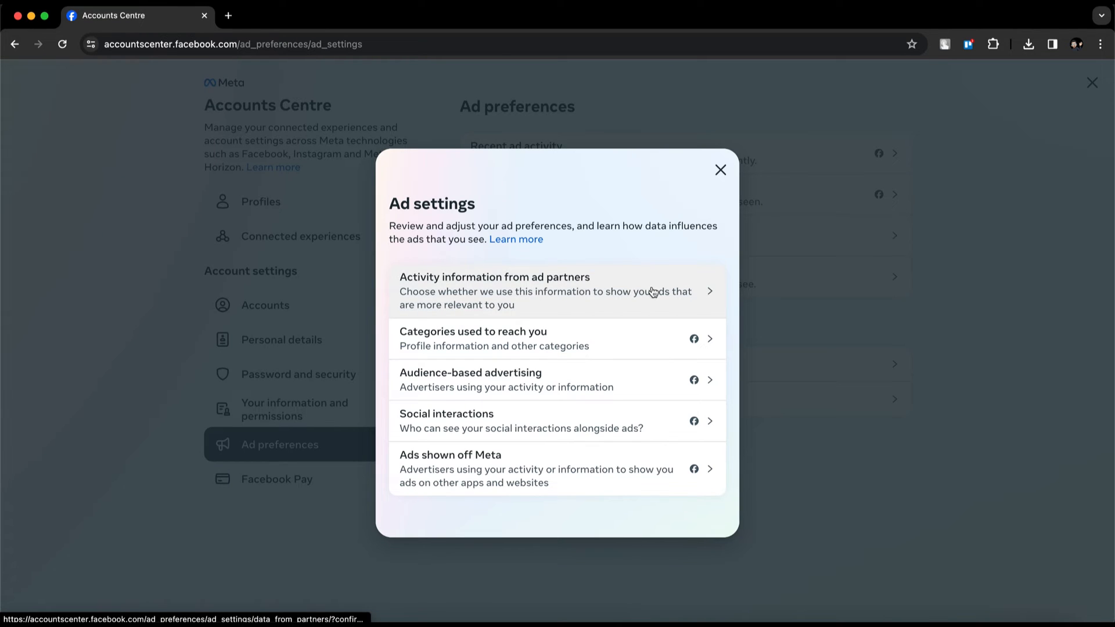
# Step: Decline using activity information from ad partners, choosing No and confirming
pyautogui.click(557, 291)
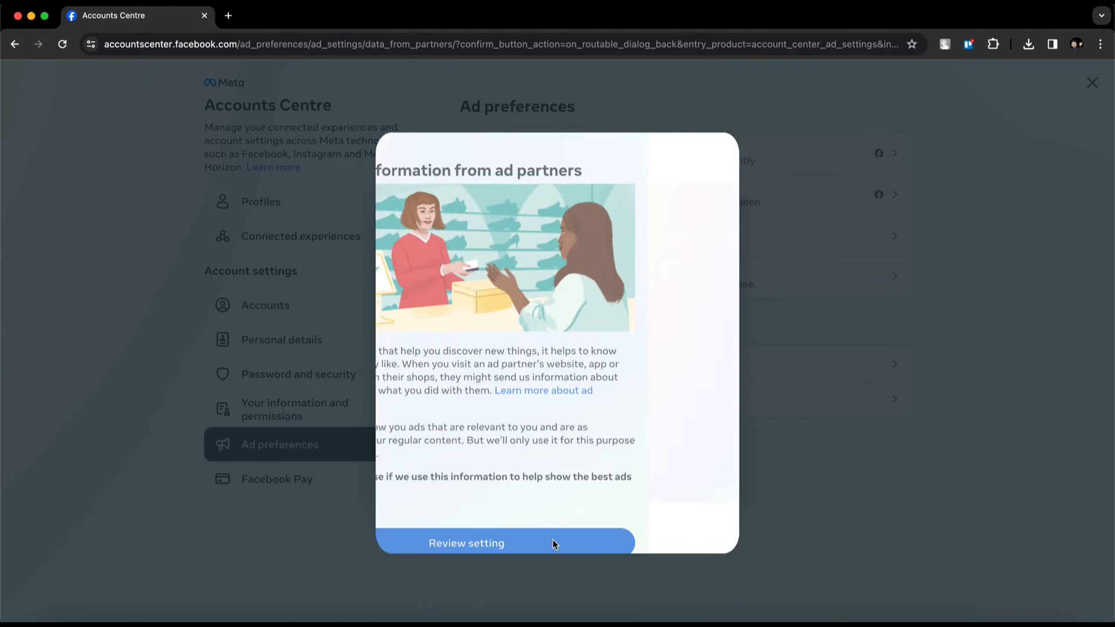
pyautogui.click(466, 542)
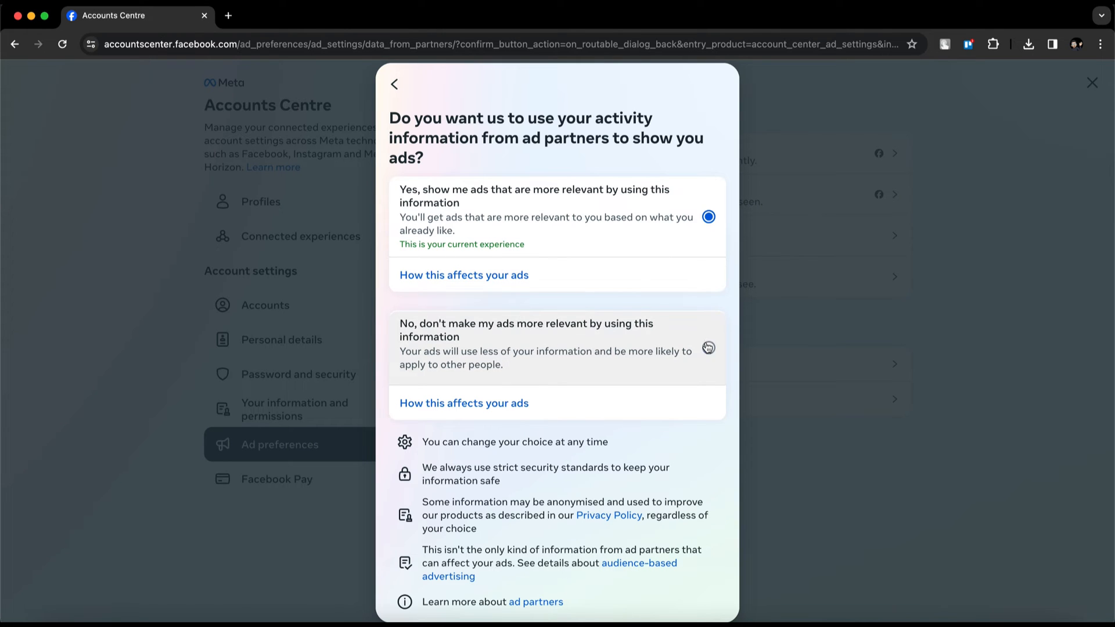
pyautogui.click(707, 348)
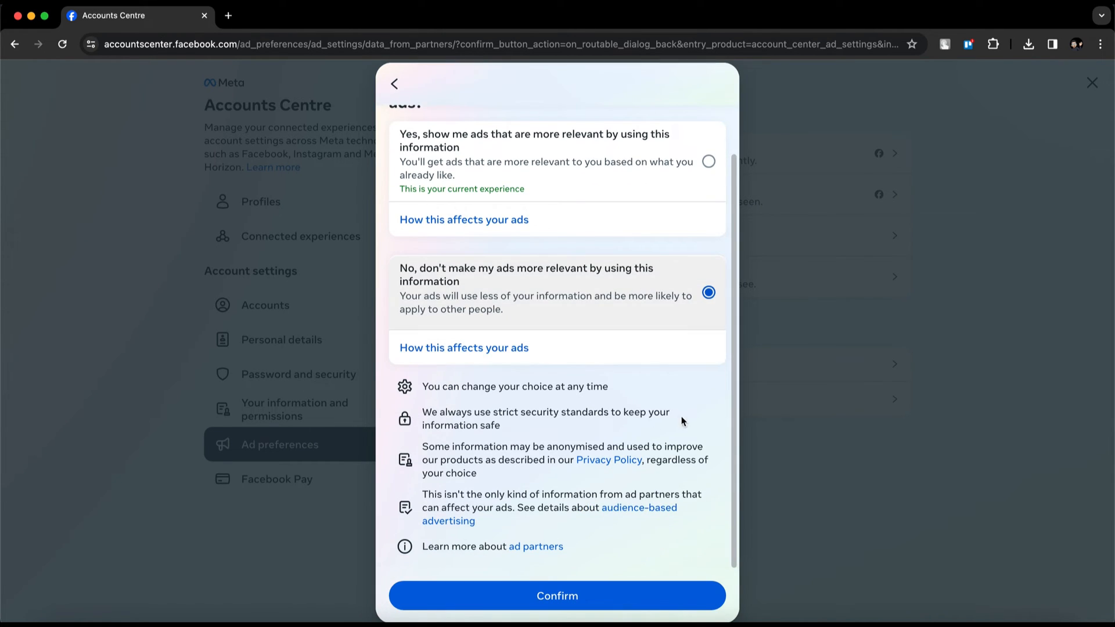
pyautogui.click(557, 595)
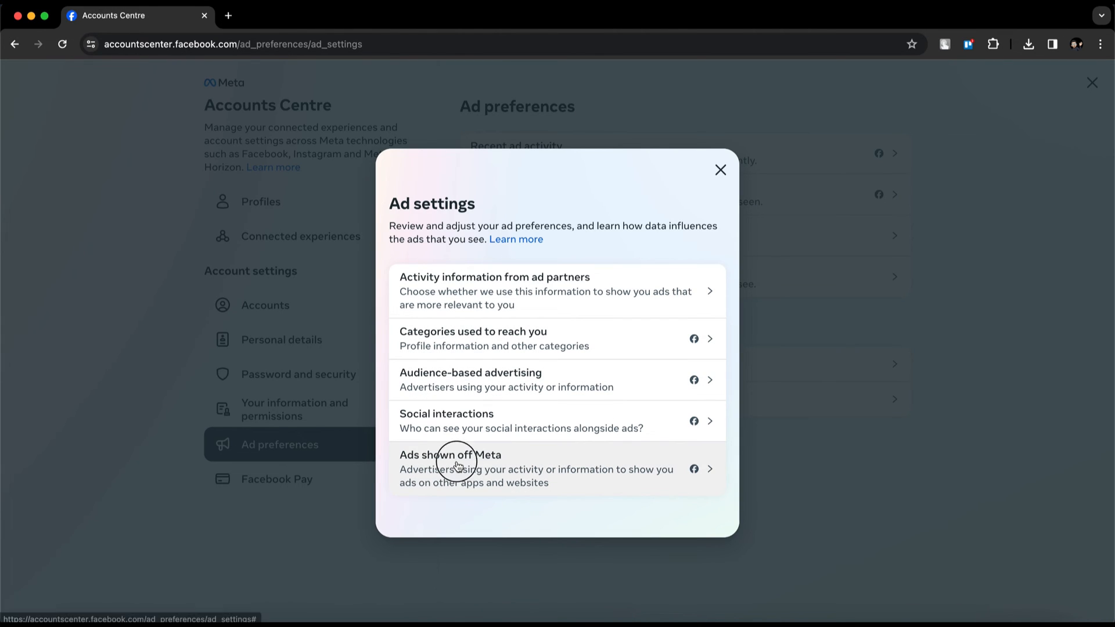
# Step: Switch the Ads shown off Meta toggle from Allowed to Not allowed
pyautogui.click(449, 455)
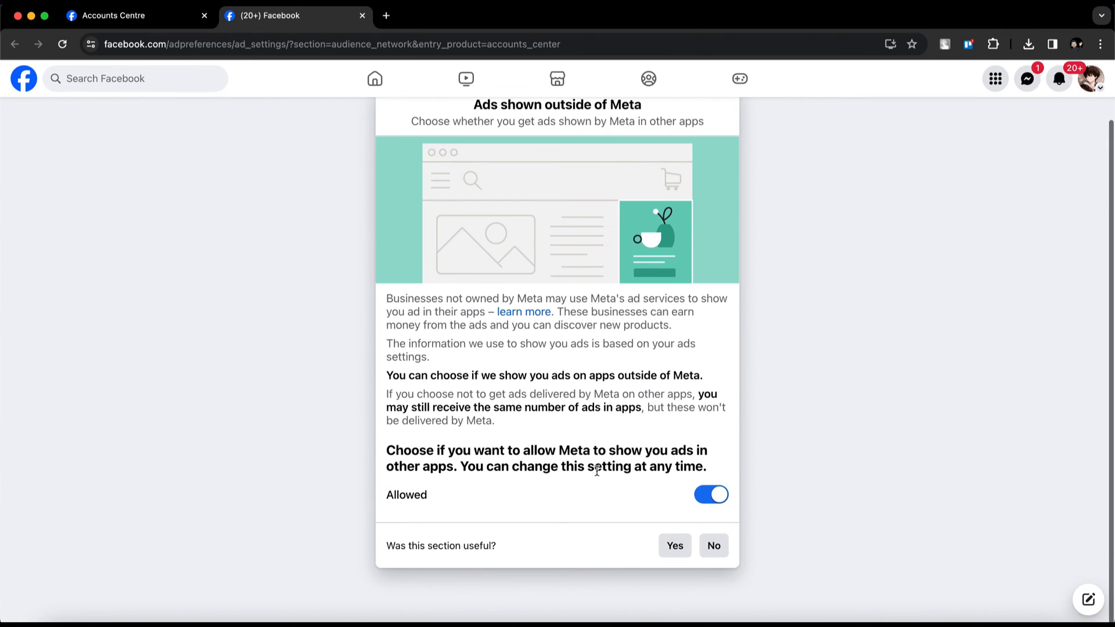
pyautogui.click(710, 495)
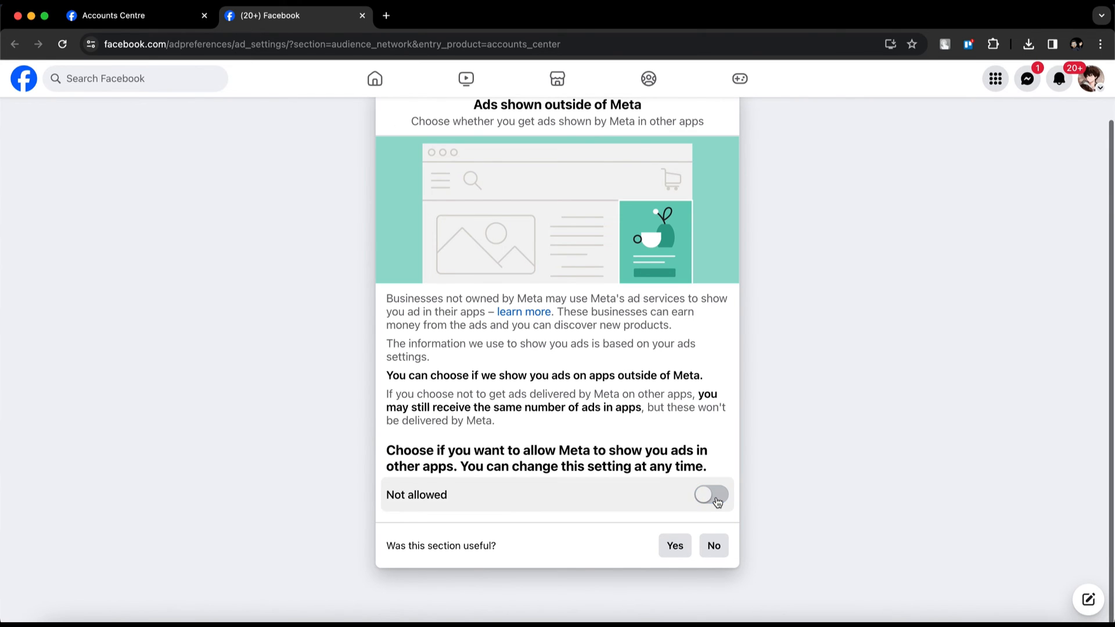